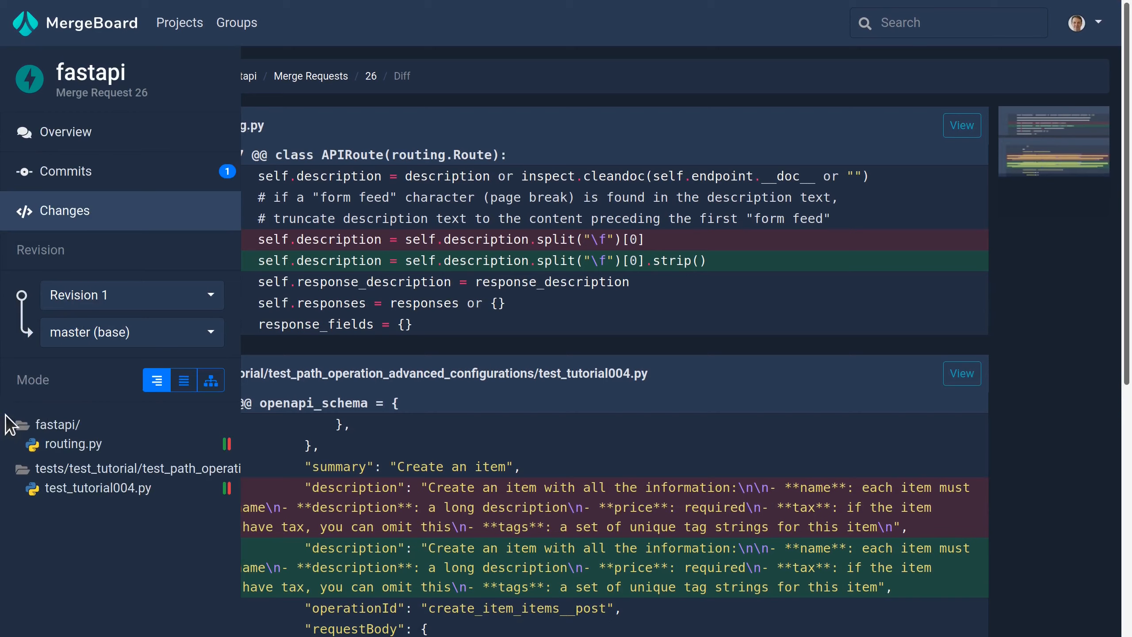
mouse_move(116, 567)
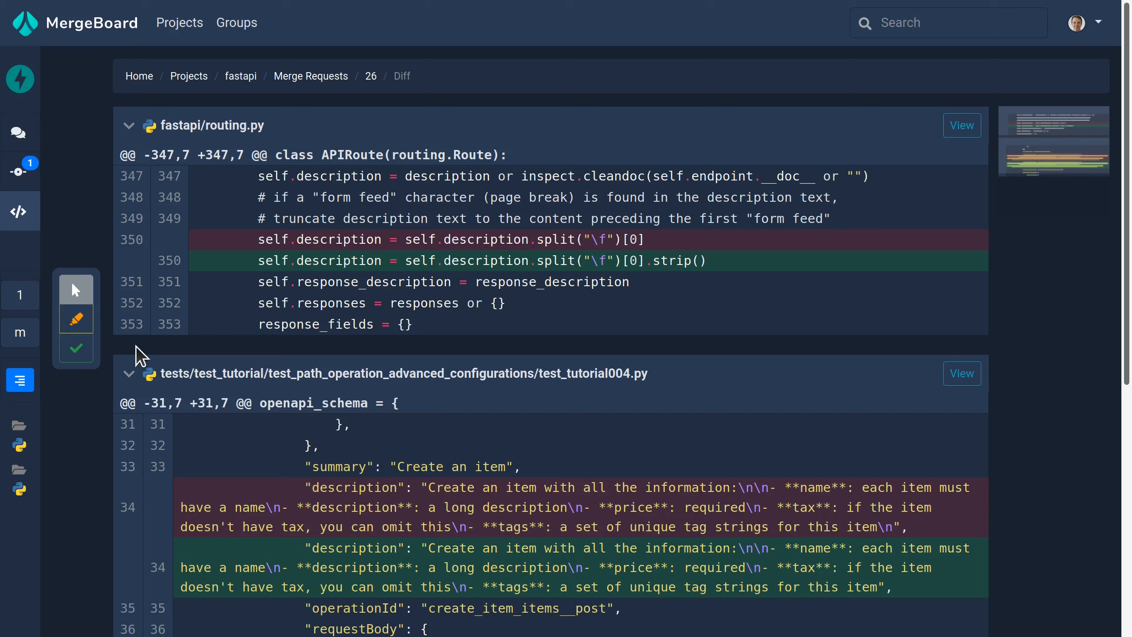
mouse_move(76, 319)
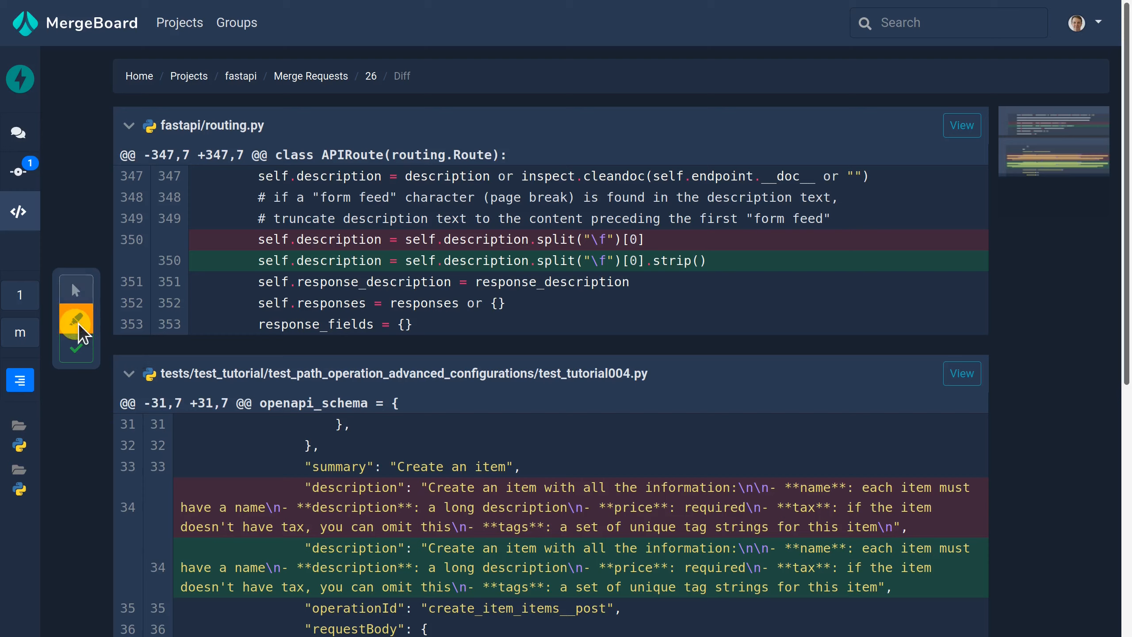